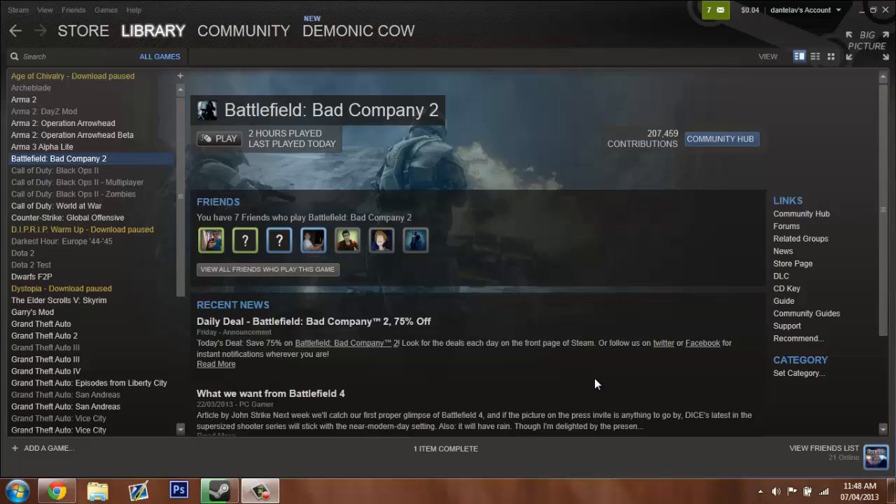
{"action": "mouse_move", "coordinate": [570, 39]}
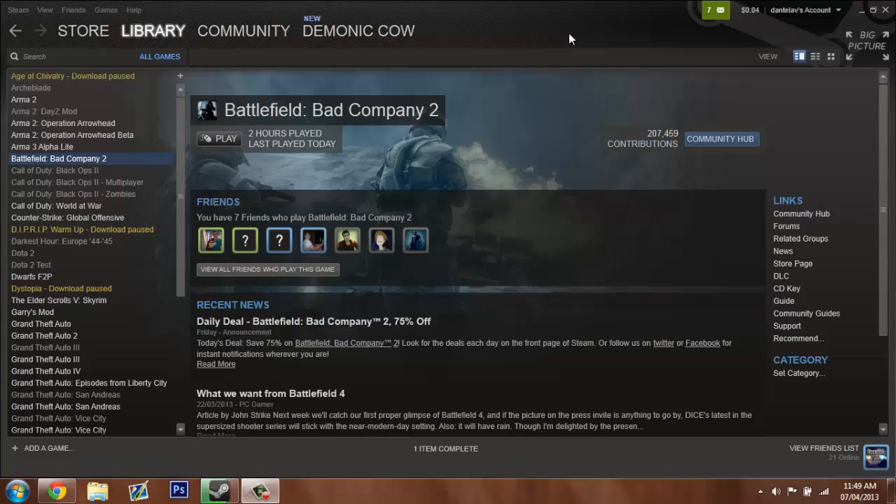
{"action": "mouse_move", "coordinate": [543, 6]}
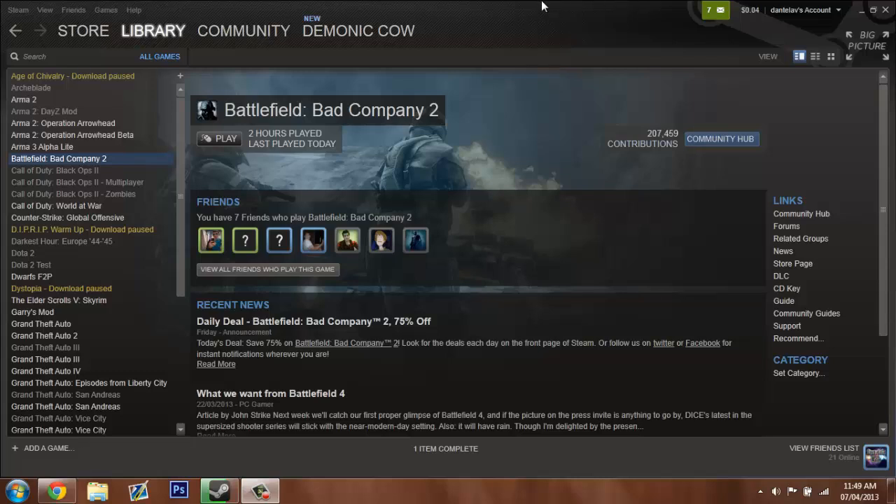
{"action": "mouse_move", "coordinate": [461, 106]}
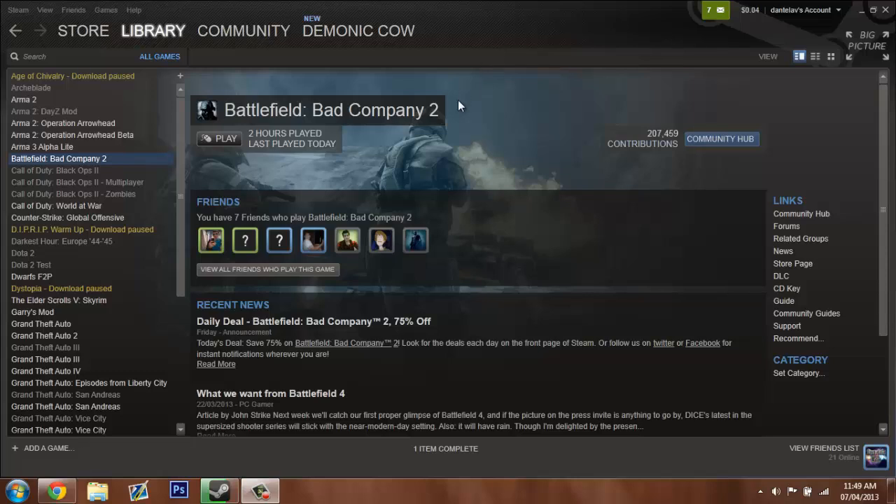
{"action": "mouse_move", "coordinate": [280, 176]}
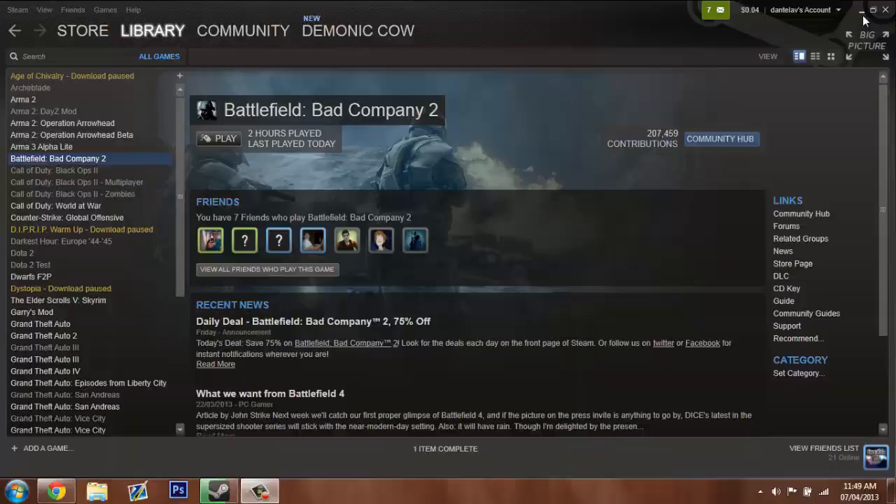
Step: Minimize the Steam library window showing Battlefield: Bad Company 2
{"action": "left_click", "coordinate": [16, 490]}
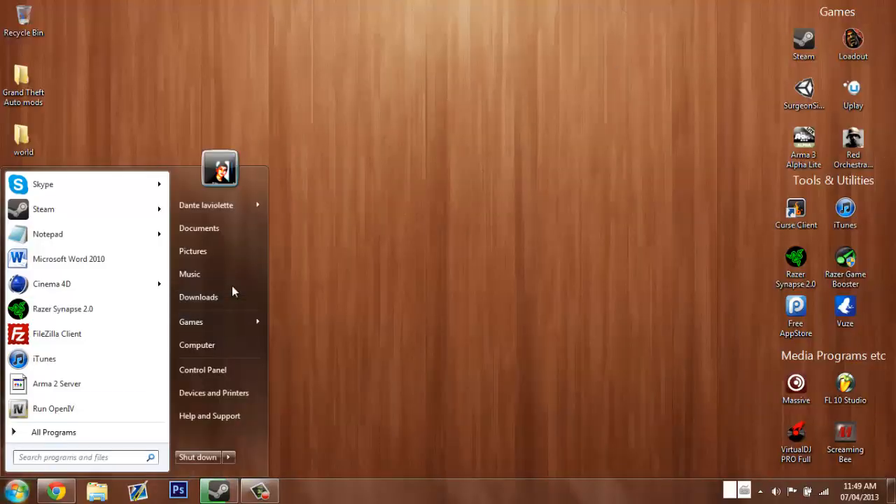
Step: Open pbsetup.zip from Downloads and run pbsetup.exe inside it
{"action": "left_click", "coordinate": [198, 296]}
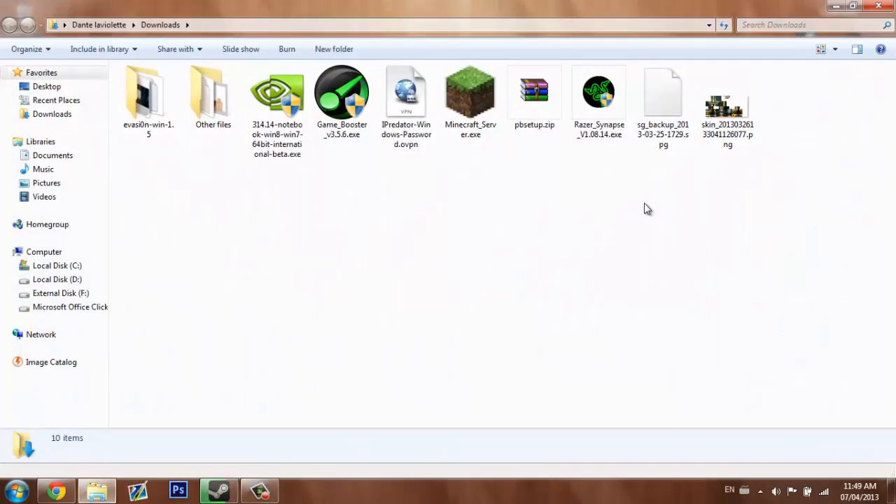
{"action": "double_click", "coordinate": [534, 95]}
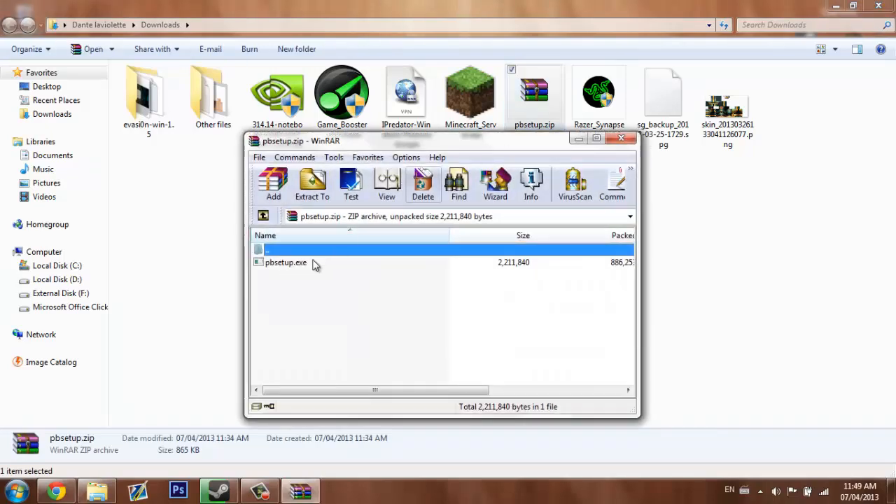
{"action": "left_click", "coordinate": [285, 262]}
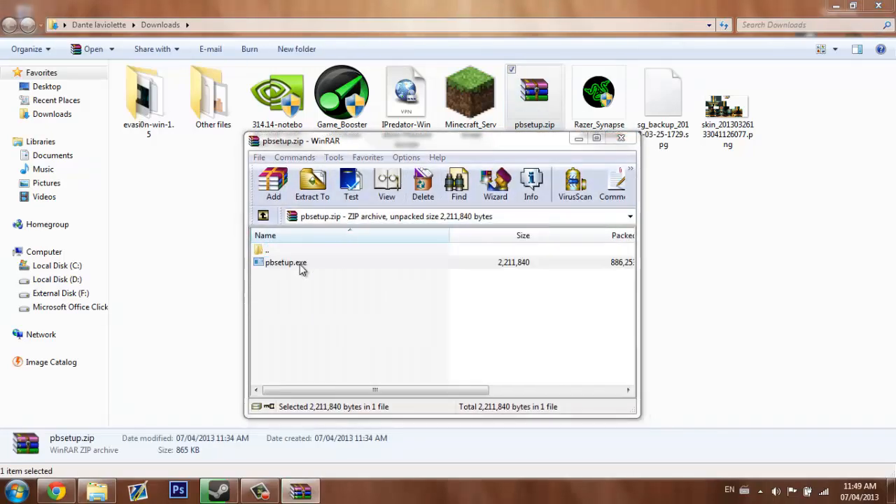
{"action": "double_click", "coordinate": [286, 262]}
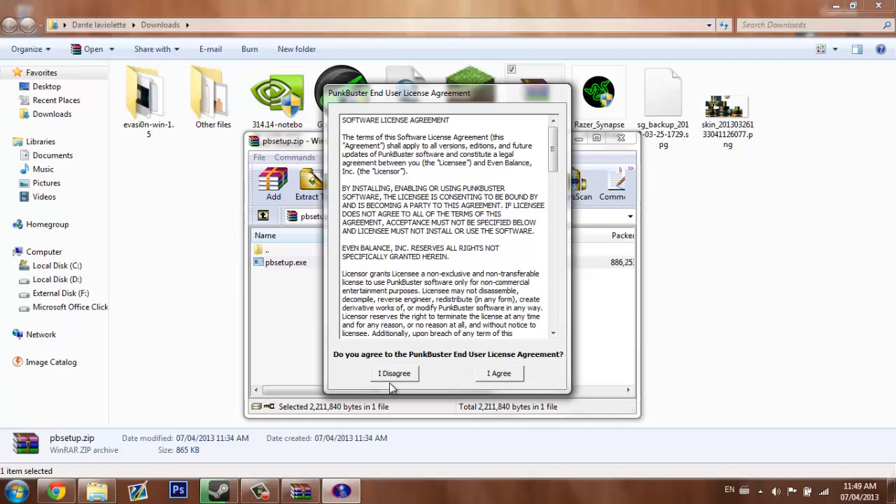
Step: Accept the PunkBuster licence agreement and close the WinRAR archive window
{"action": "left_click", "coordinate": [394, 373]}
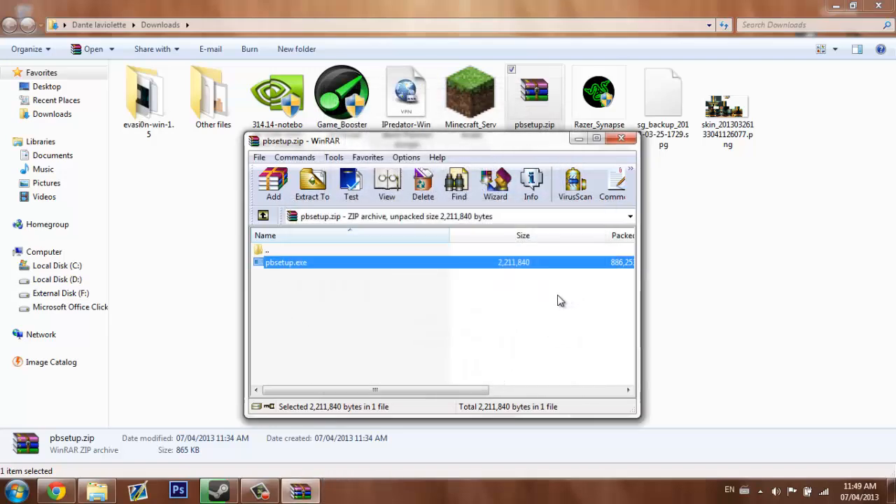
{"action": "double_click", "coordinate": [285, 262]}
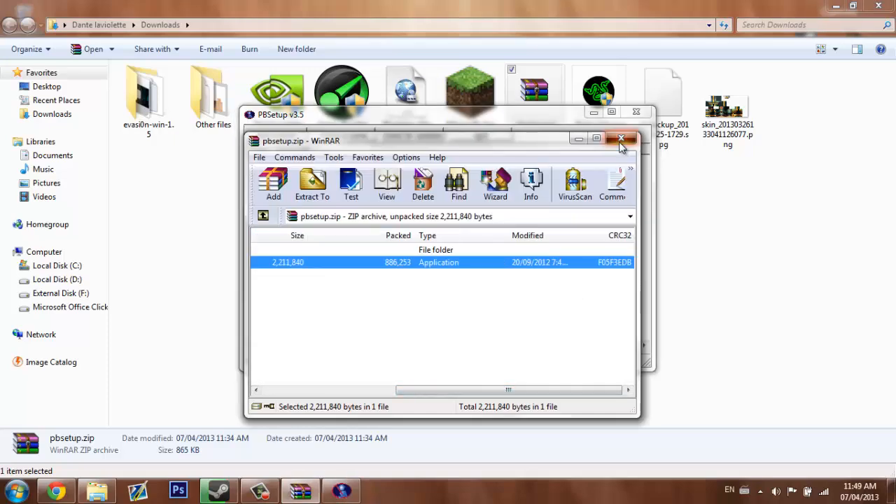
{"action": "left_click", "coordinate": [621, 138]}
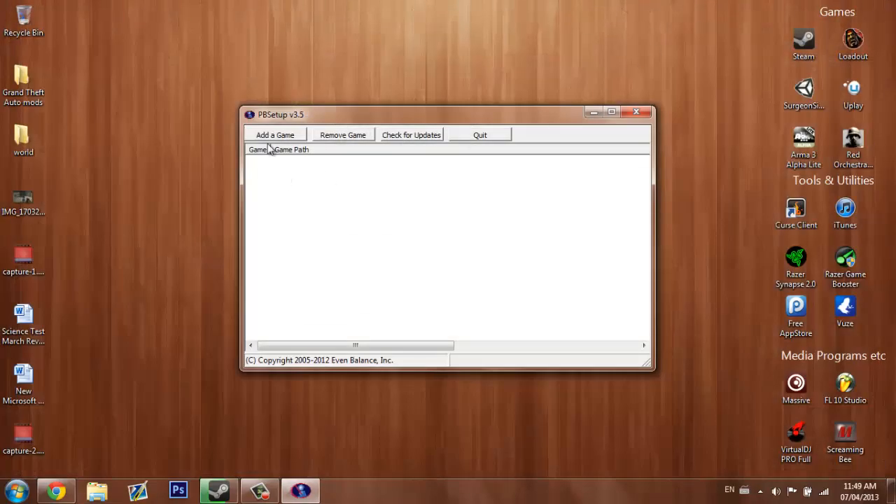
Step: Add Battlefield Bad Company 2 to PBSetup using its Steam install path
{"action": "left_click", "coordinate": [274, 135]}
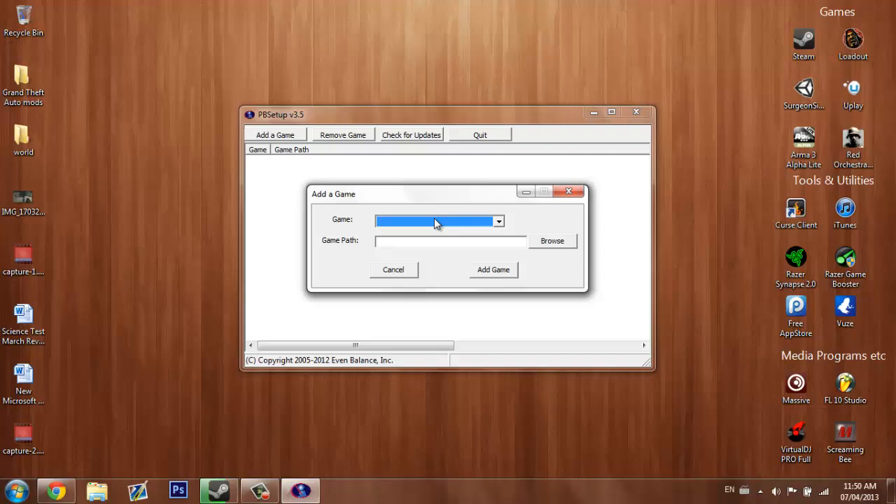
{"action": "left_click", "coordinate": [498, 221]}
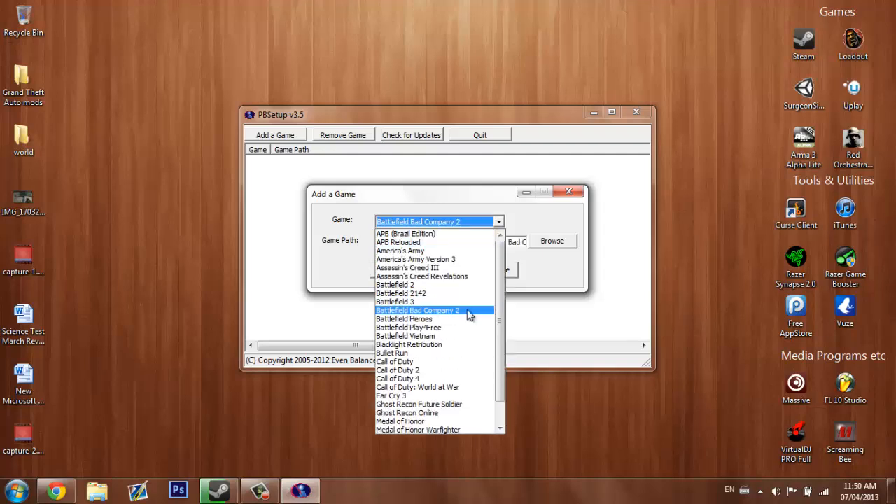
{"action": "left_click", "coordinate": [417, 310]}
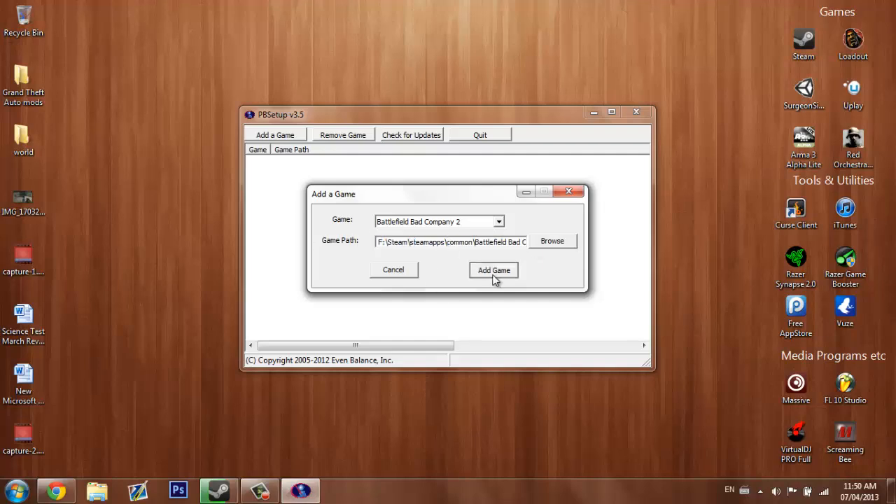
{"action": "left_click", "coordinate": [494, 270]}
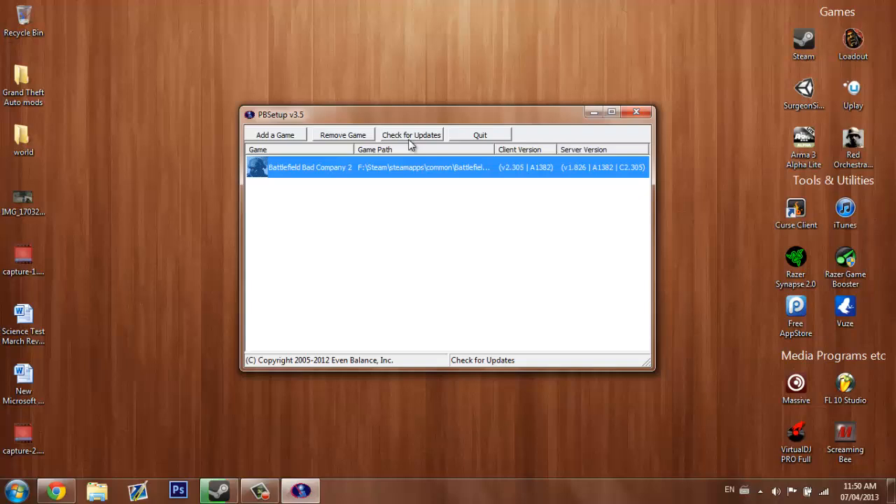
{"action": "left_click", "coordinate": [411, 134]}
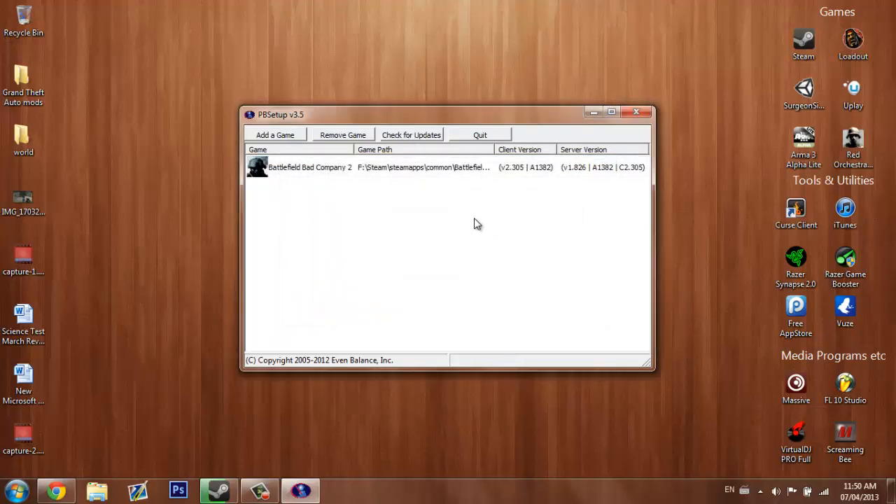
{"action": "mouse_move", "coordinate": [453, 225]}
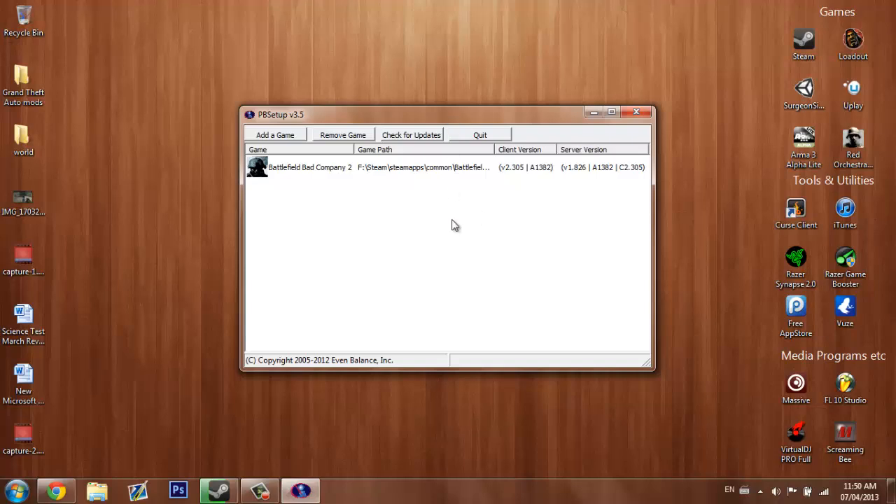
{"action": "mouse_move", "coordinate": [454, 227]}
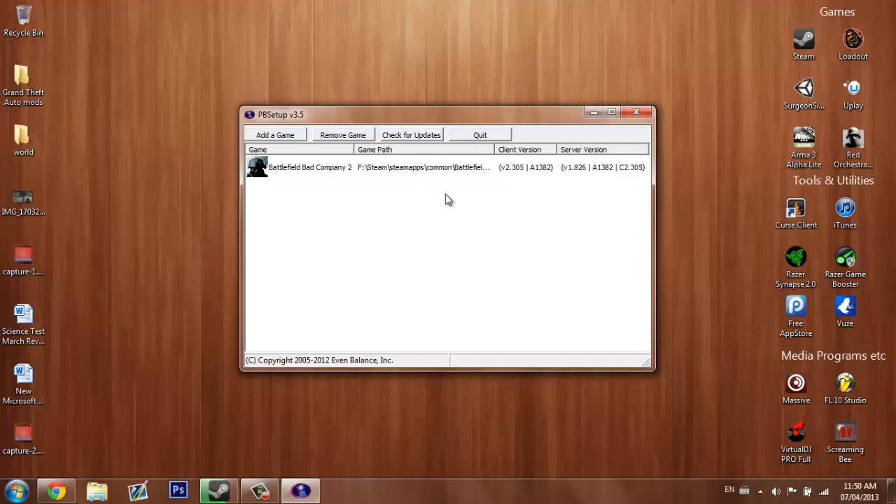
{"action": "mouse_move", "coordinate": [294, 156]}
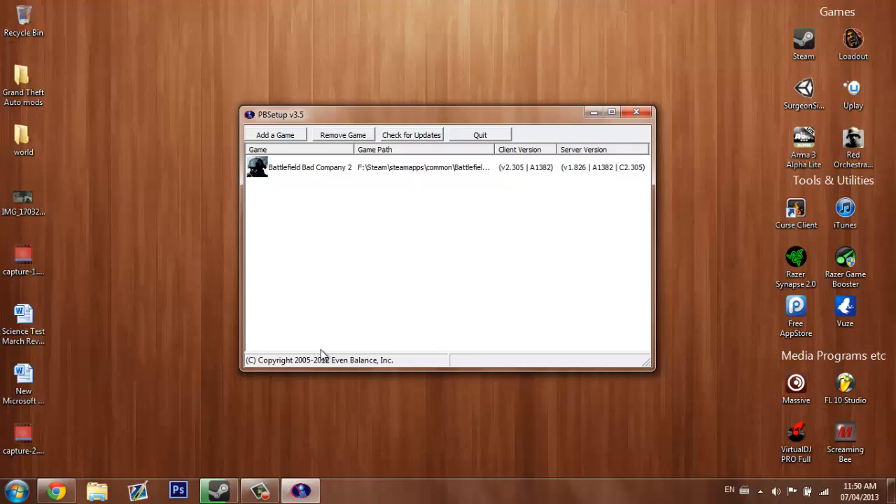
{"action": "mouse_move", "coordinate": [325, 311]}
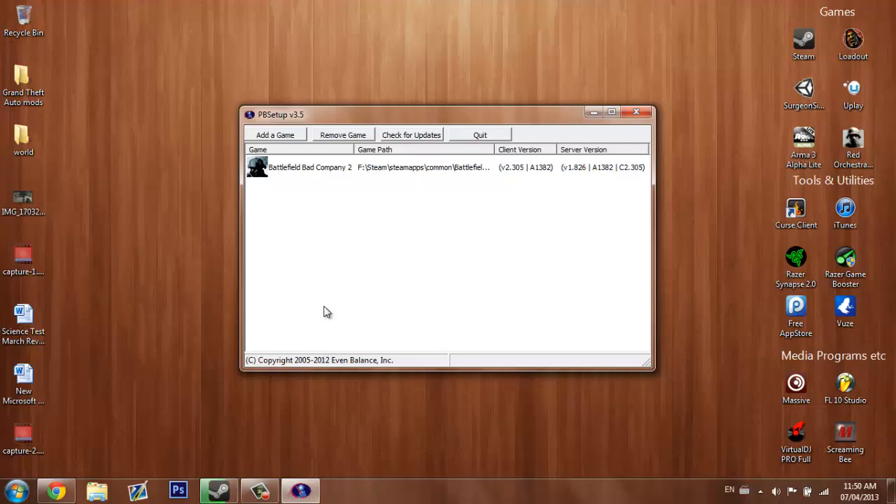
{"action": "mouse_move", "coordinate": [469, 121]}
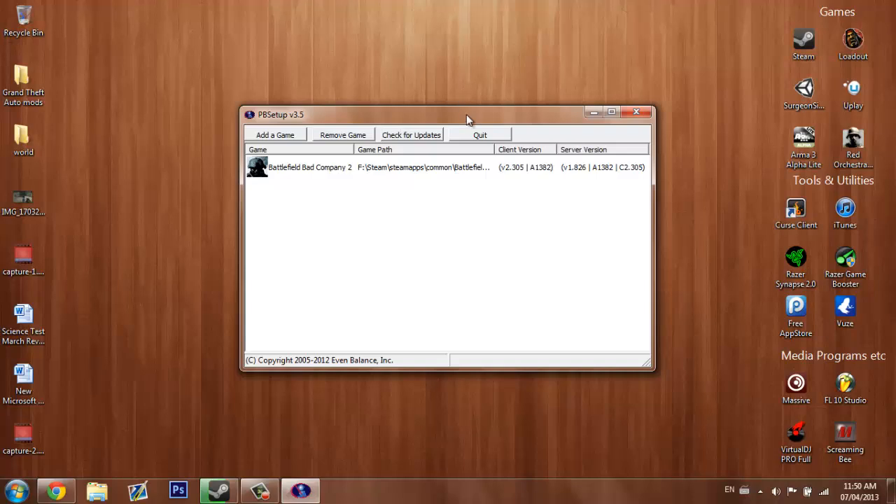
{"action": "mouse_move", "coordinate": [423, 126]}
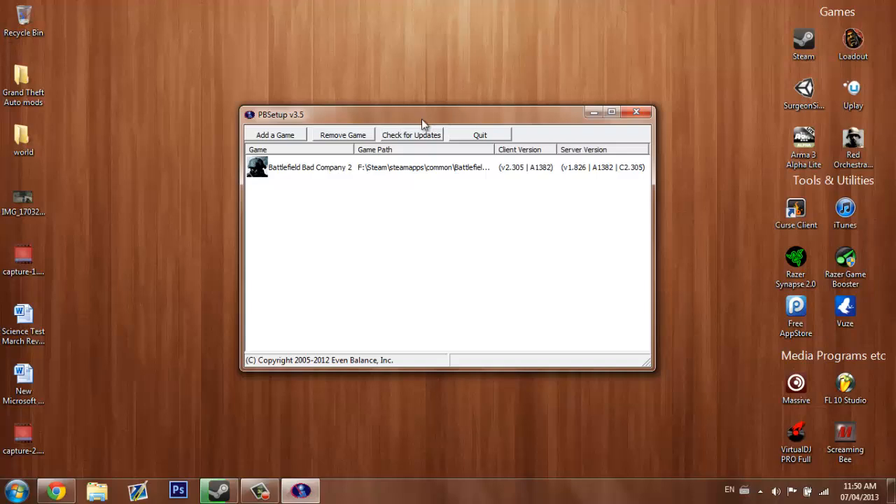
{"action": "mouse_move", "coordinate": [276, 134]}
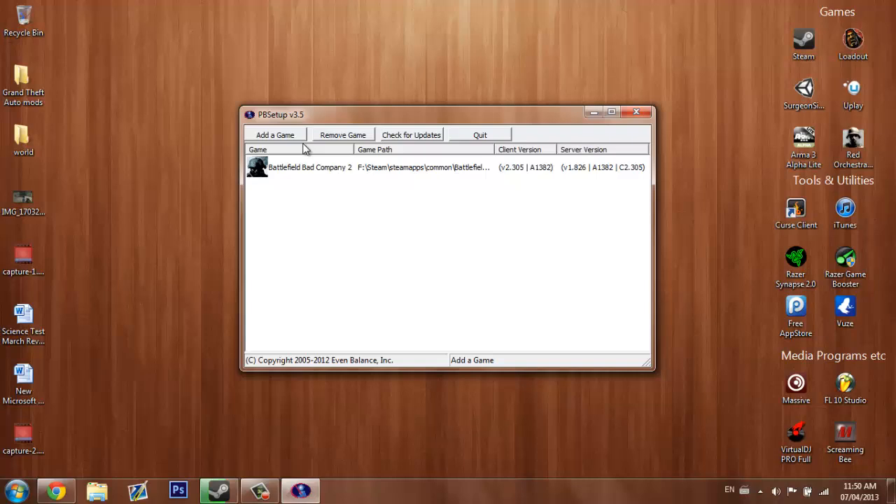
{"action": "mouse_move", "coordinate": [310, 203]}
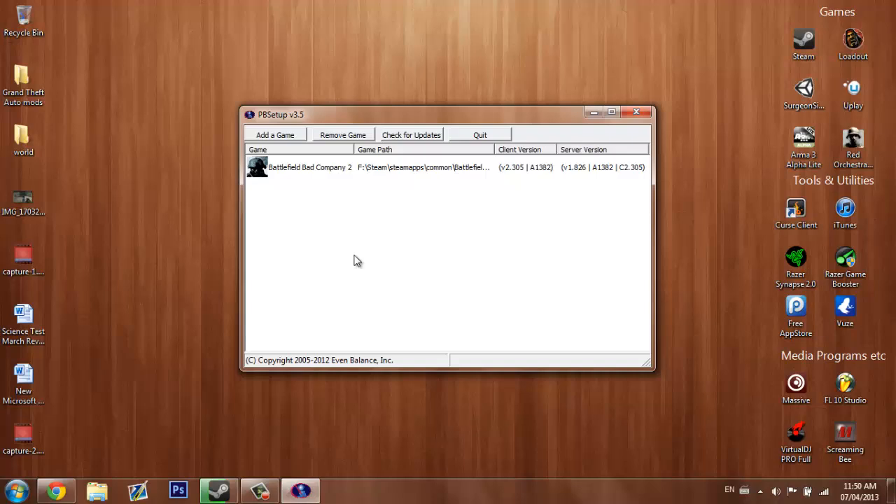
{"action": "mouse_move", "coordinate": [407, 263]}
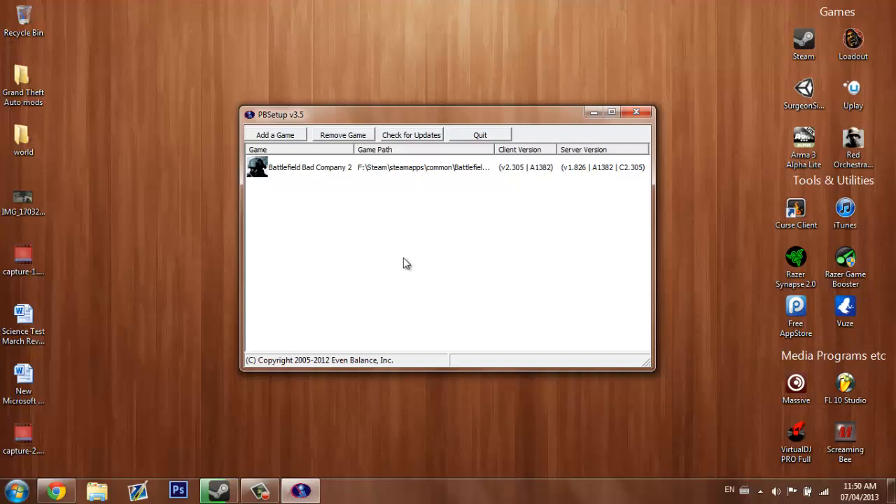
{"action": "mouse_move", "coordinate": [411, 265]}
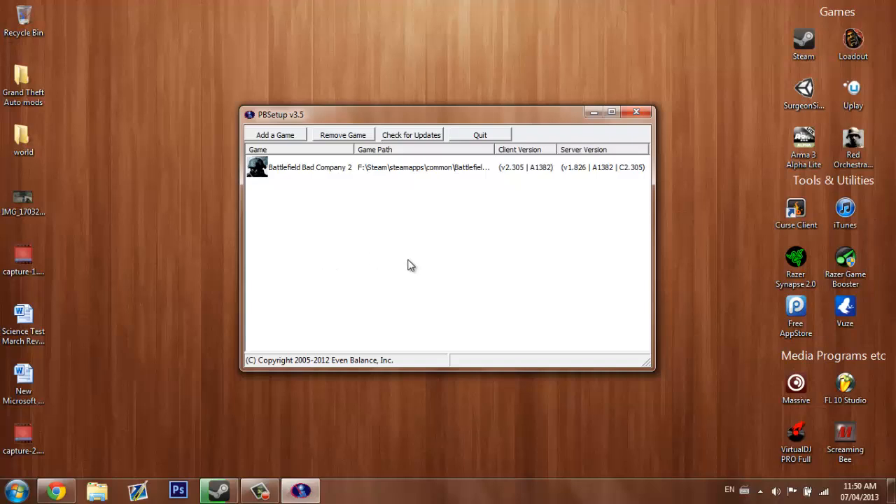
{"action": "mouse_move", "coordinate": [333, 401]}
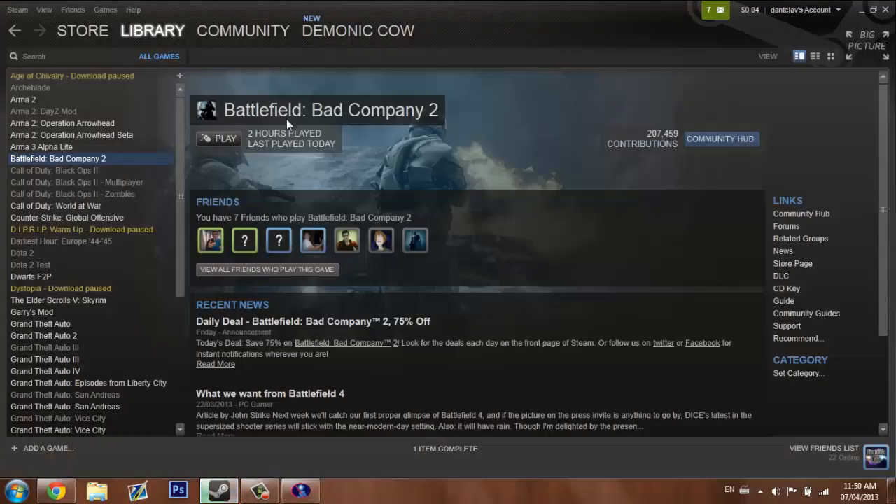
{"action": "mouse_move", "coordinate": [637, 79]}
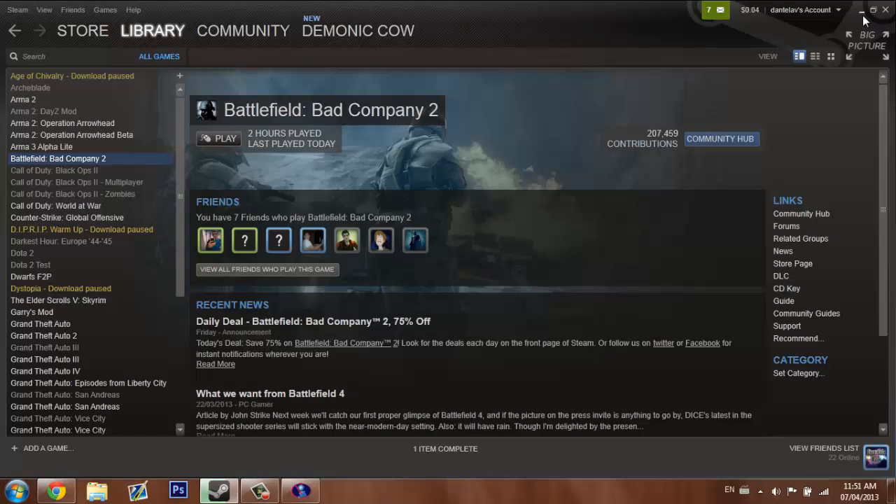
{"action": "mouse_move", "coordinate": [867, 17]}
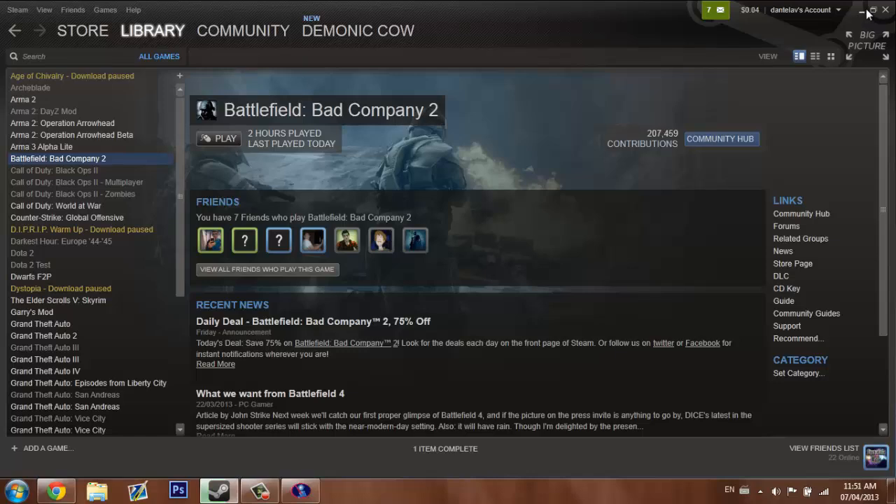